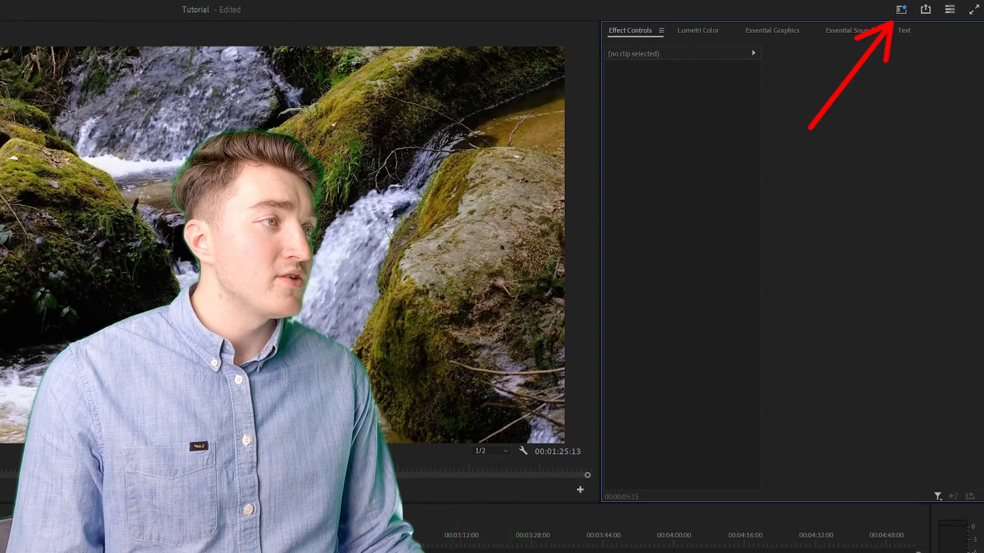
Step: Open the workspace menu from the top-right header, showing Essentials, Vertical and other workspaces
click(900, 9)
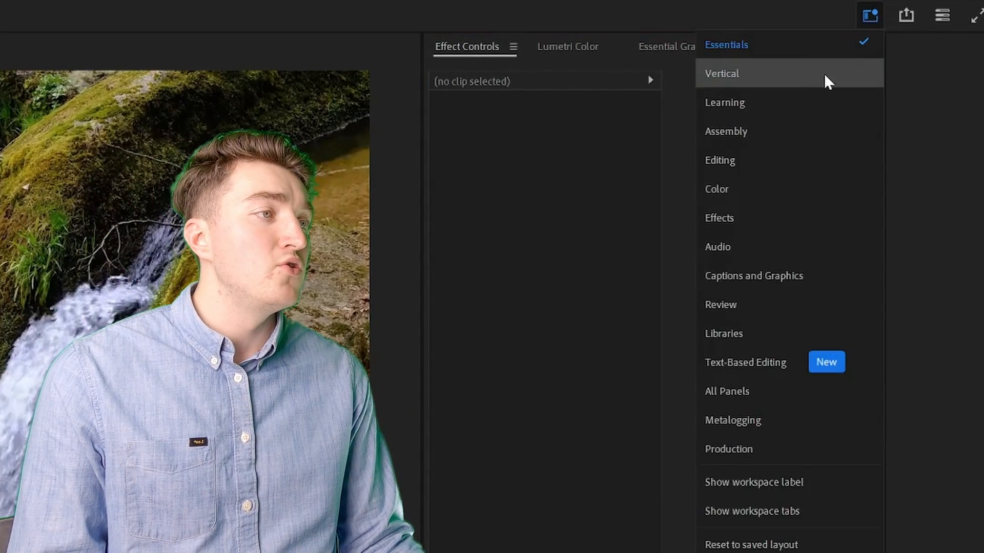
mouse_move(747, 246)
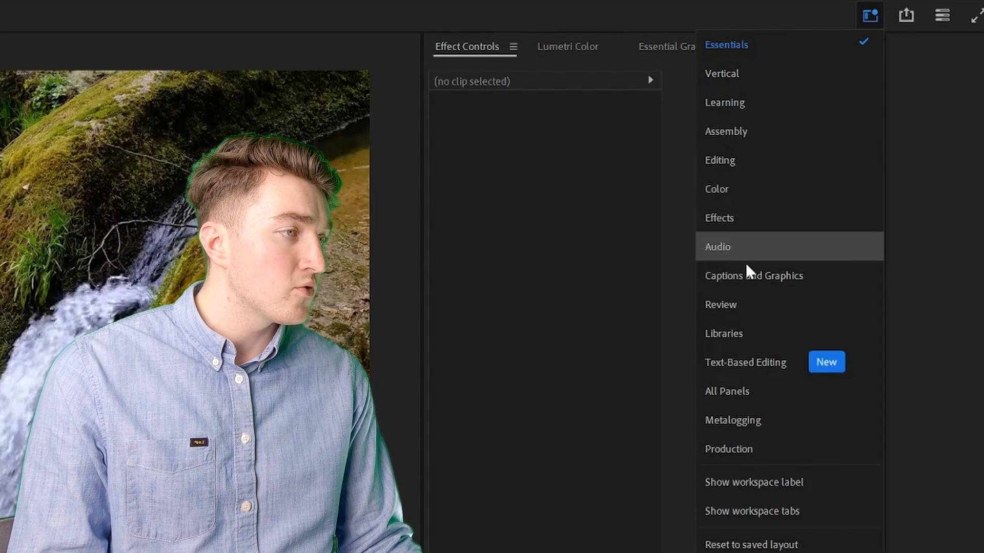
mouse_move(754, 275)
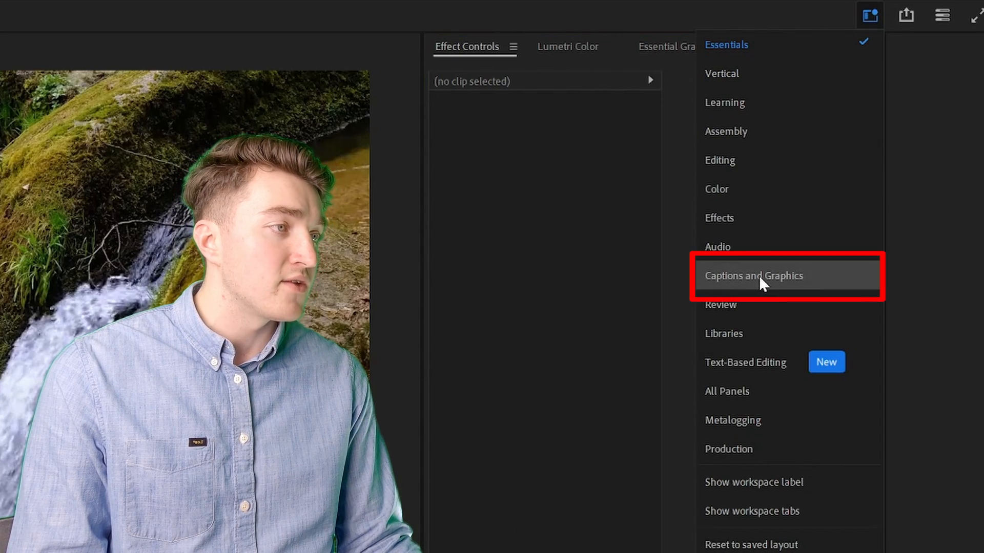
click(754, 276)
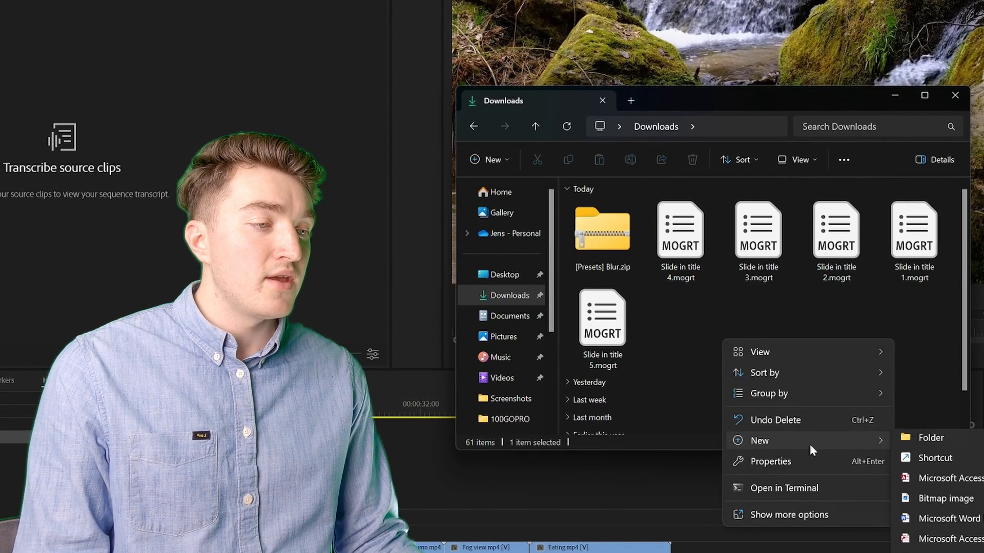
Step: Create a 'Slide in title MOGRT' folder in Downloads and move the five .mogrt files into it
click(929, 437)
text(Slide in title MOGRT)
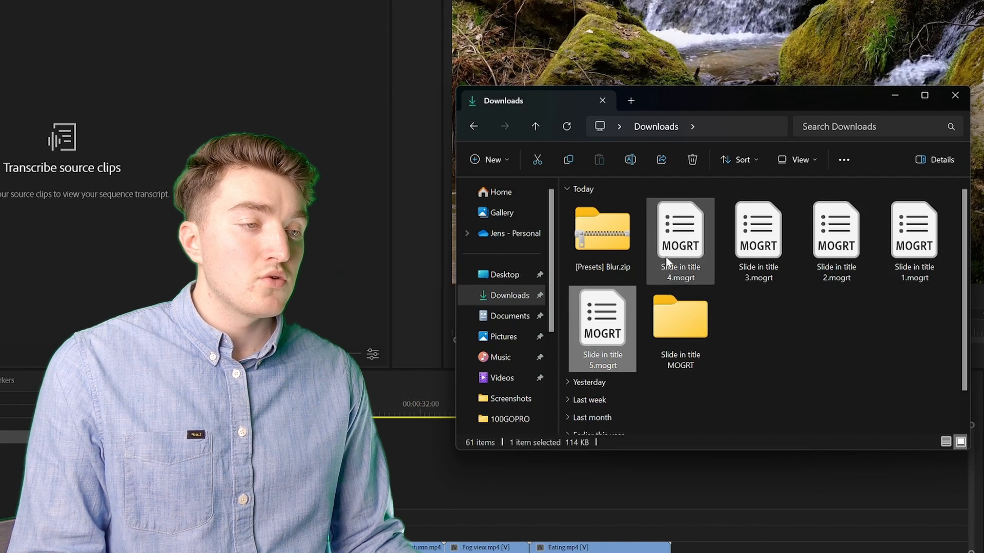
click(913, 235)
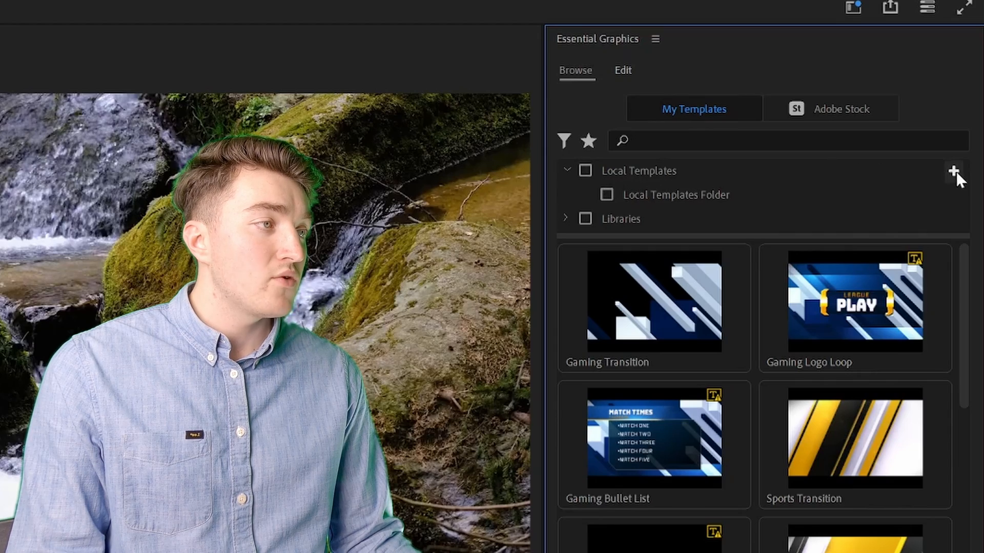
Step: Add a Local Templates folder in Essential Graphics, choosing 'Slide in title MOGRT' from Downloads
click(953, 171)
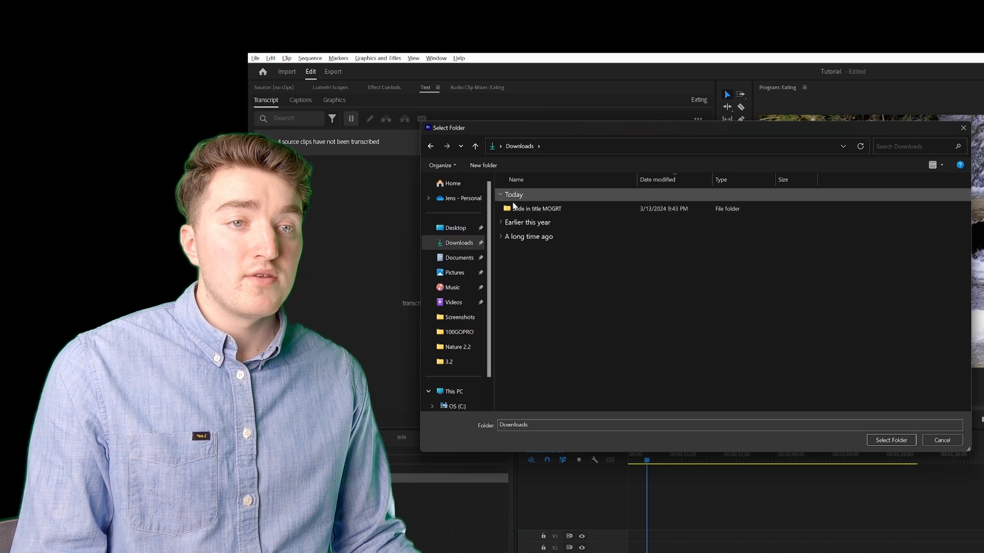
click(536, 208)
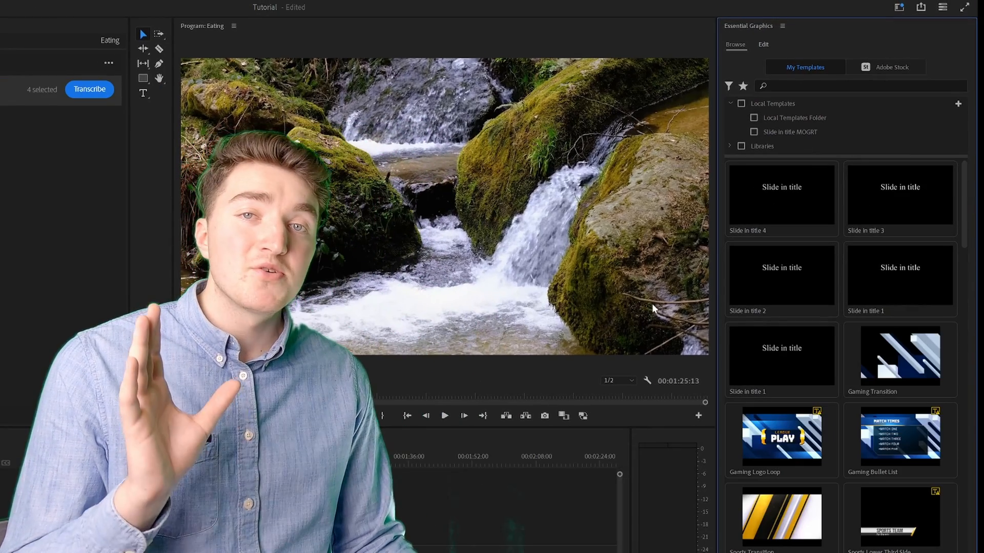
Step: Scroll the Essential Graphics templates list down to Film Title, Classic Slate and Film Credits
scroll(down, 3)
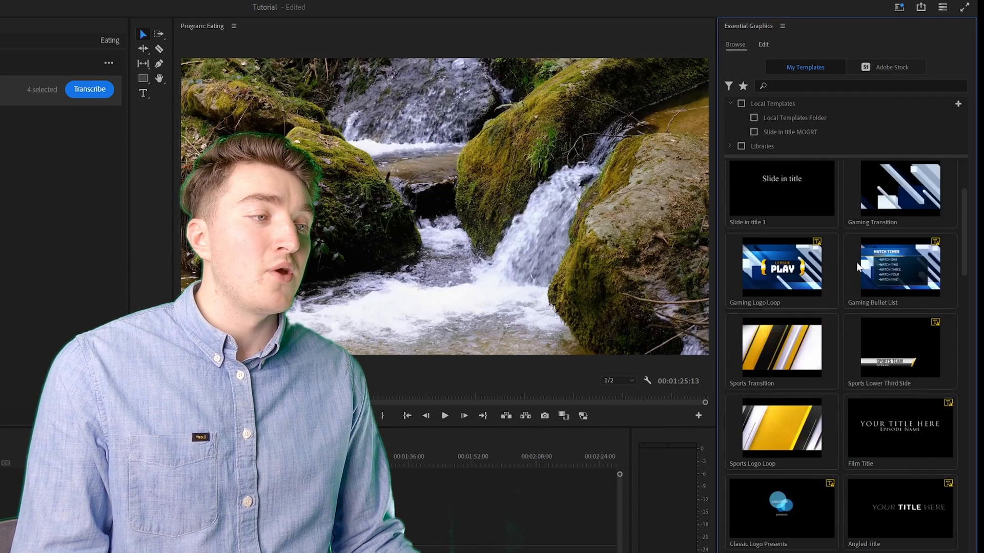
scroll(down, 3)
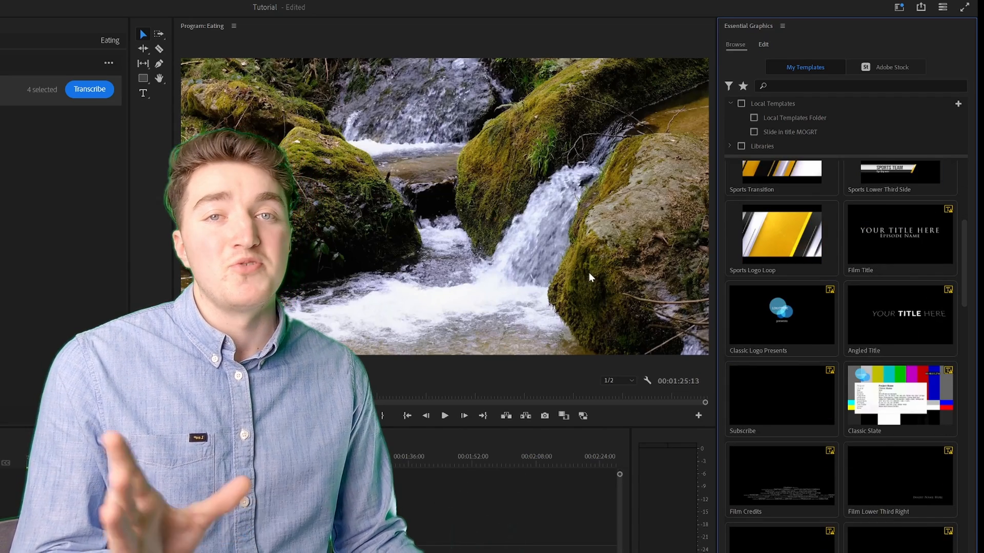